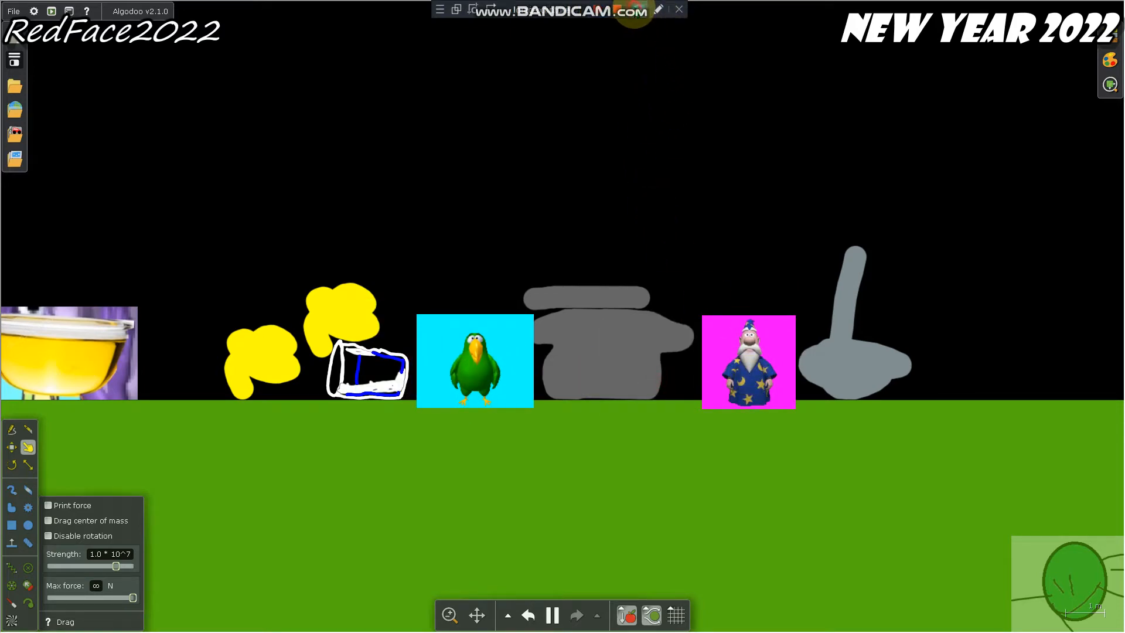
- Switch from the Algodoo kitchen scene to the MASH scripting window via the taskbar
left_click(22, 615)
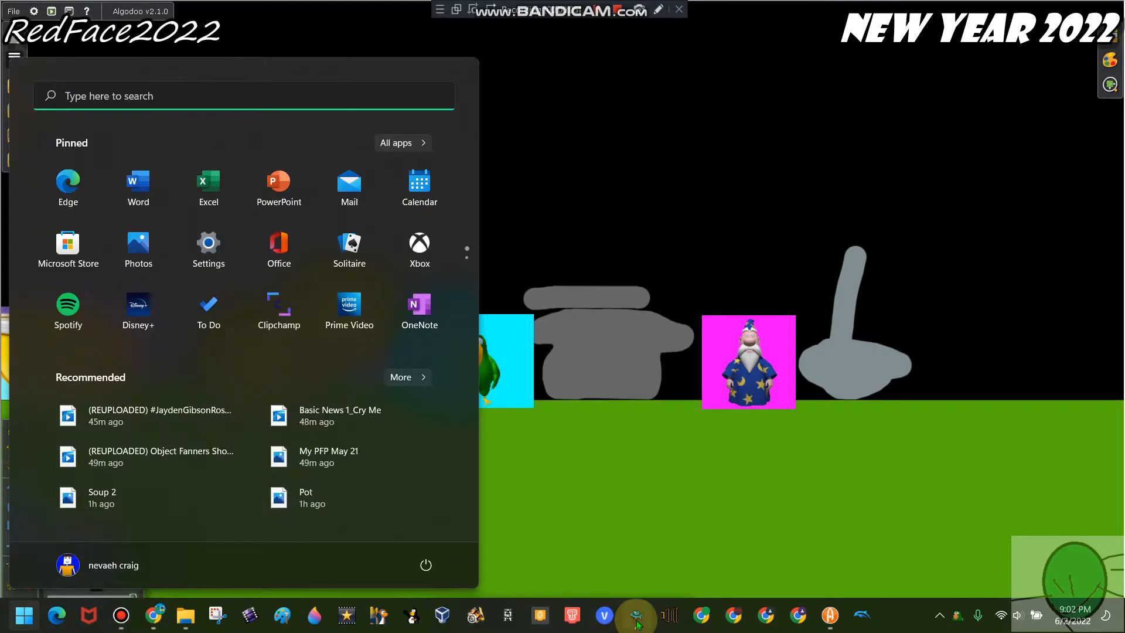
left_click(634, 615)
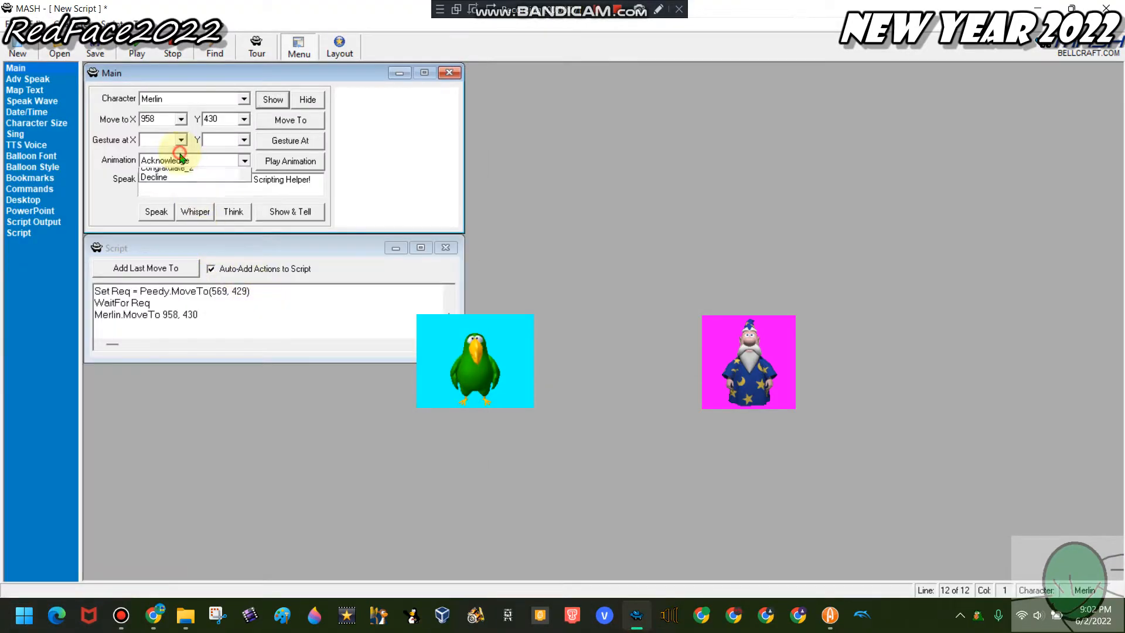
- Add Merlin's Confused animation to the script and return to the Algodoo scene
left_click(290, 160)
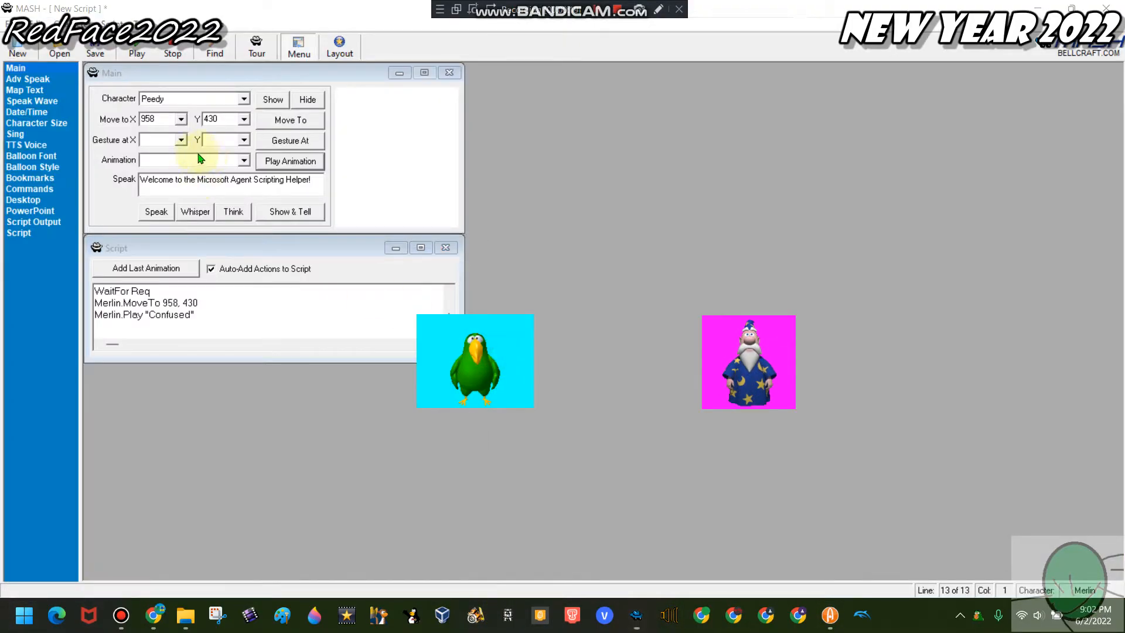
left_click(243, 161)
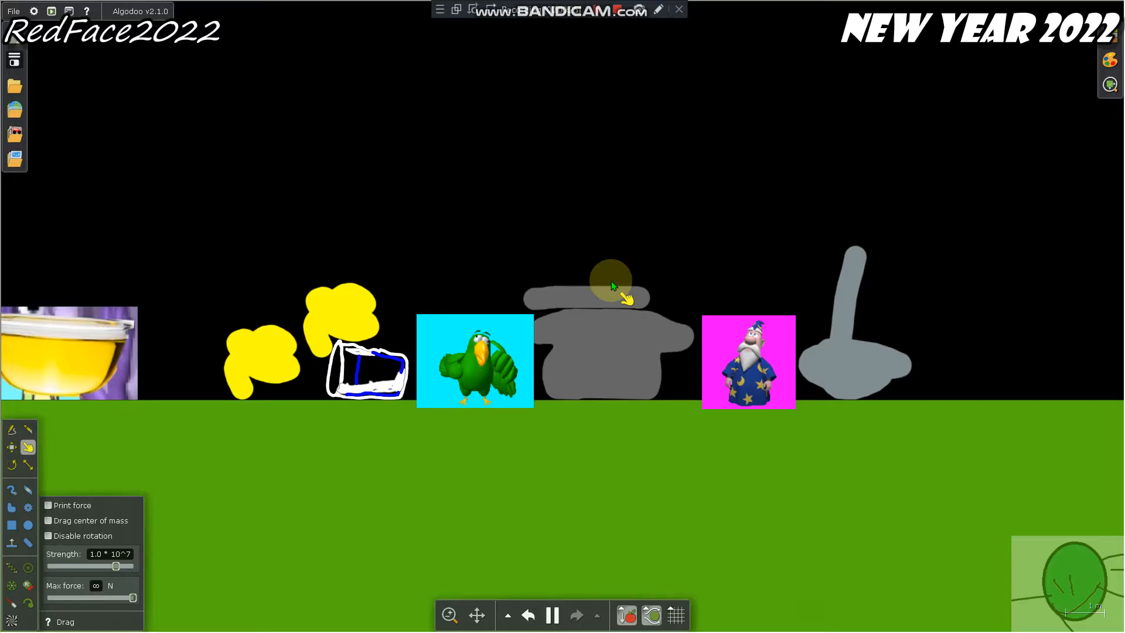
- Lift the cup into the air and carry it onward through the kitchen scene
left_click_drag(610, 284, 584, 366)
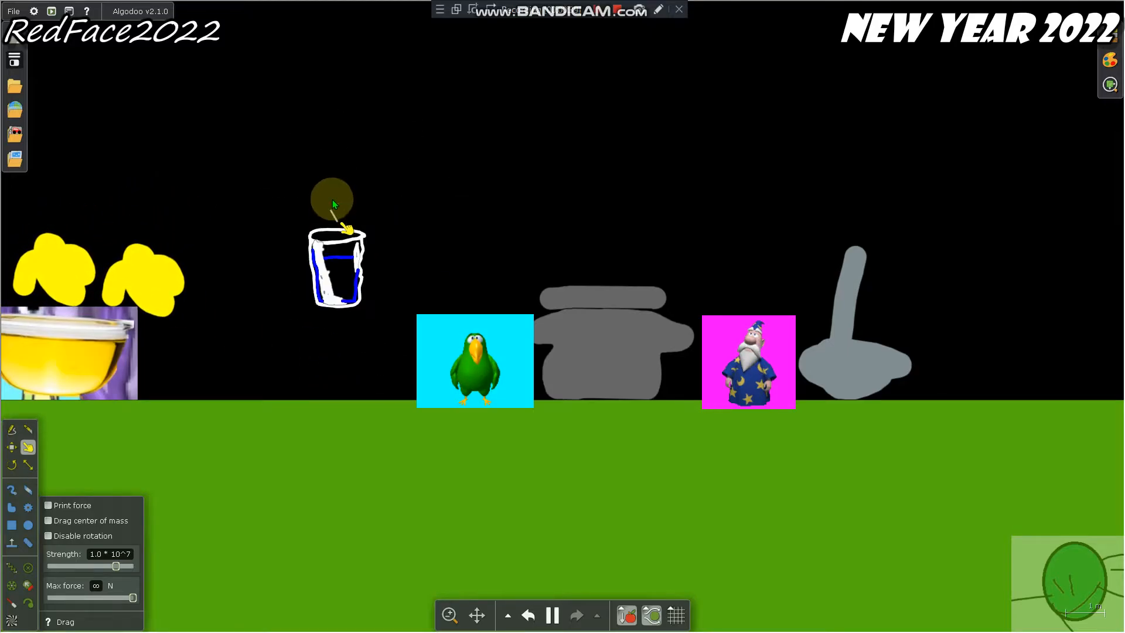
left_click_drag(332, 204, 312, 323)
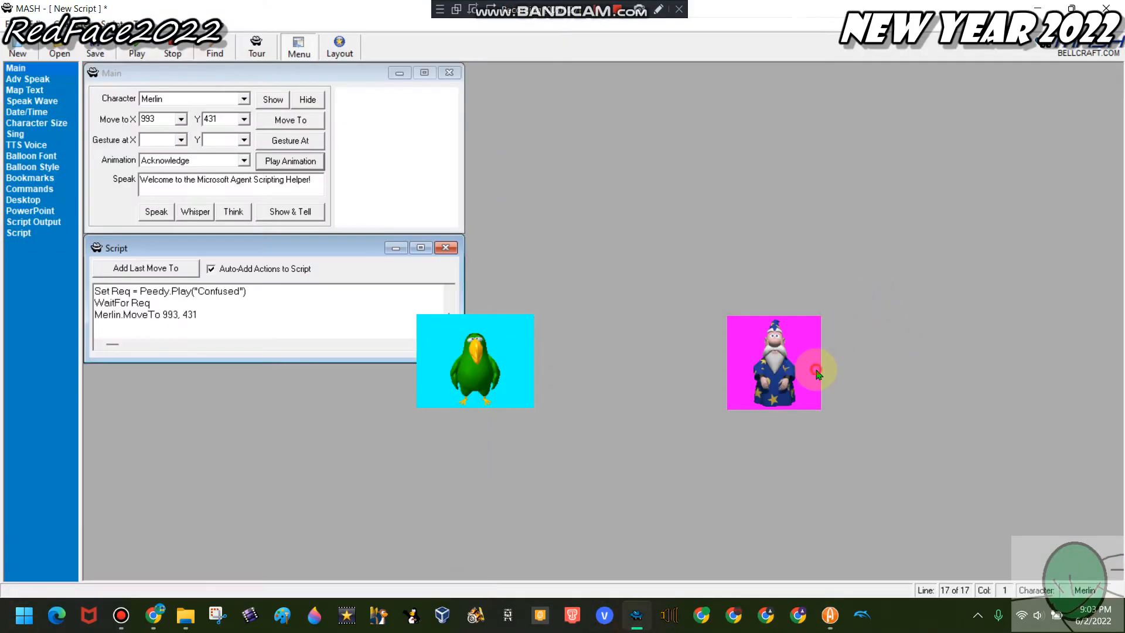
- Browse Merlin's animation list and pick one before returning to Algodoo
left_click(244, 160)
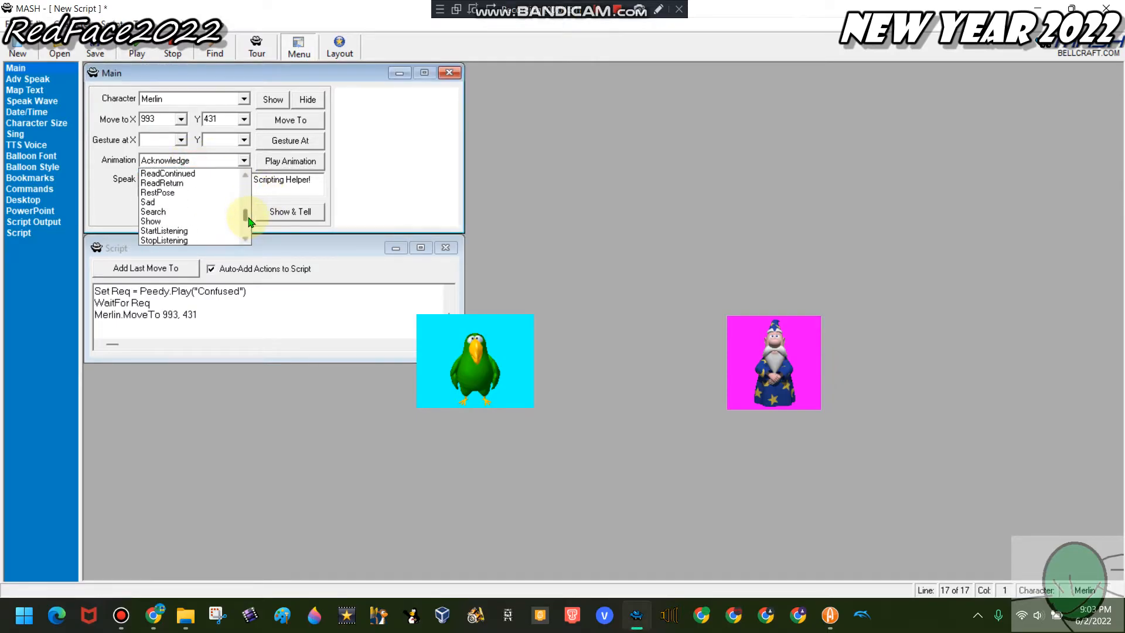
left_click(155, 161)
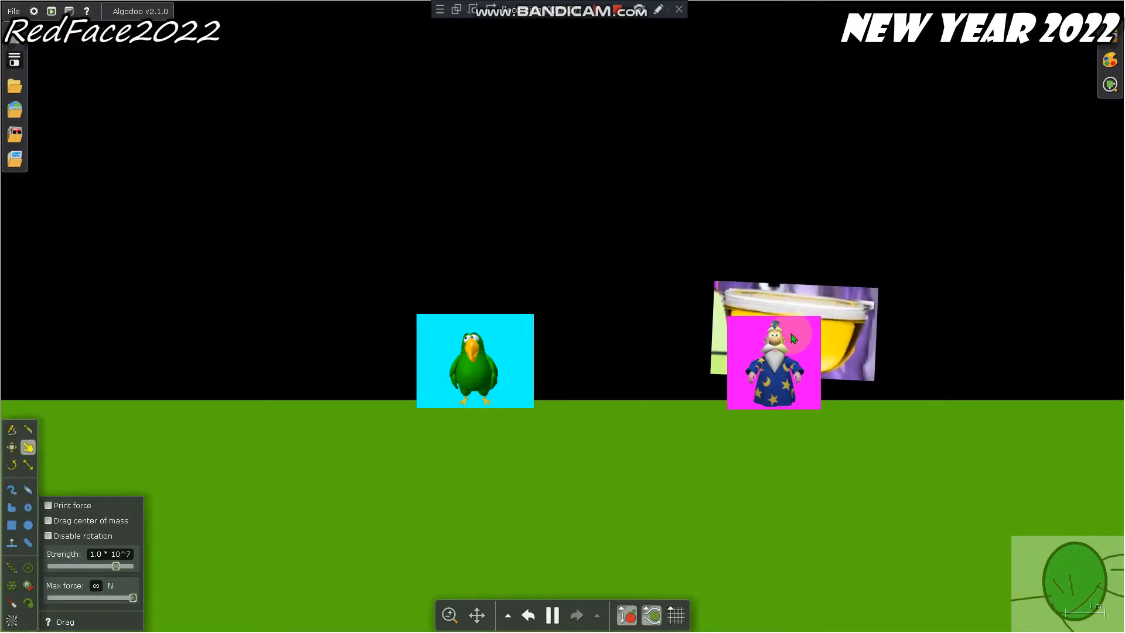
- Tip the soup bowl picture off Merlin and hoist it tilted into the air above him
left_click_drag(794, 337, 560, 287)
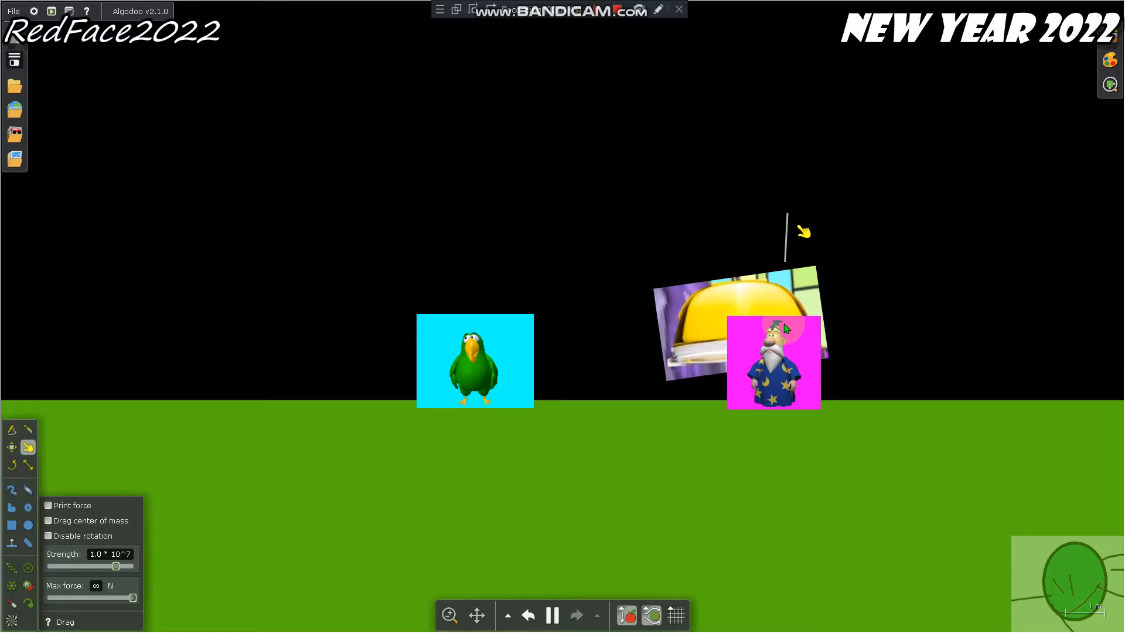
left_click_drag(785, 330, 832, 287)
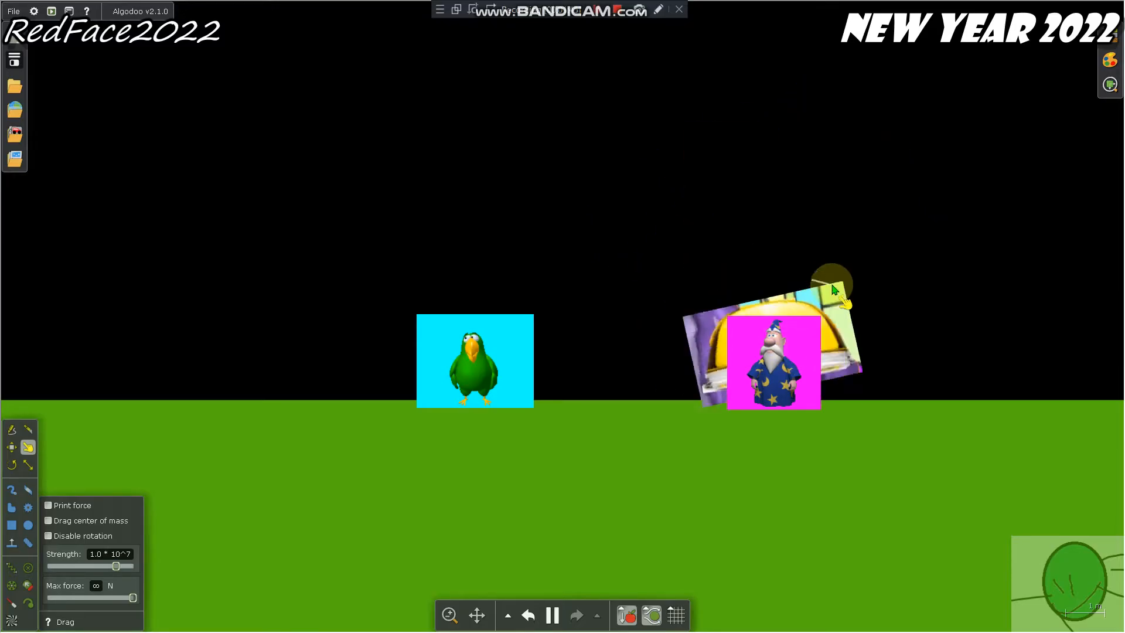
left_click(23, 615)
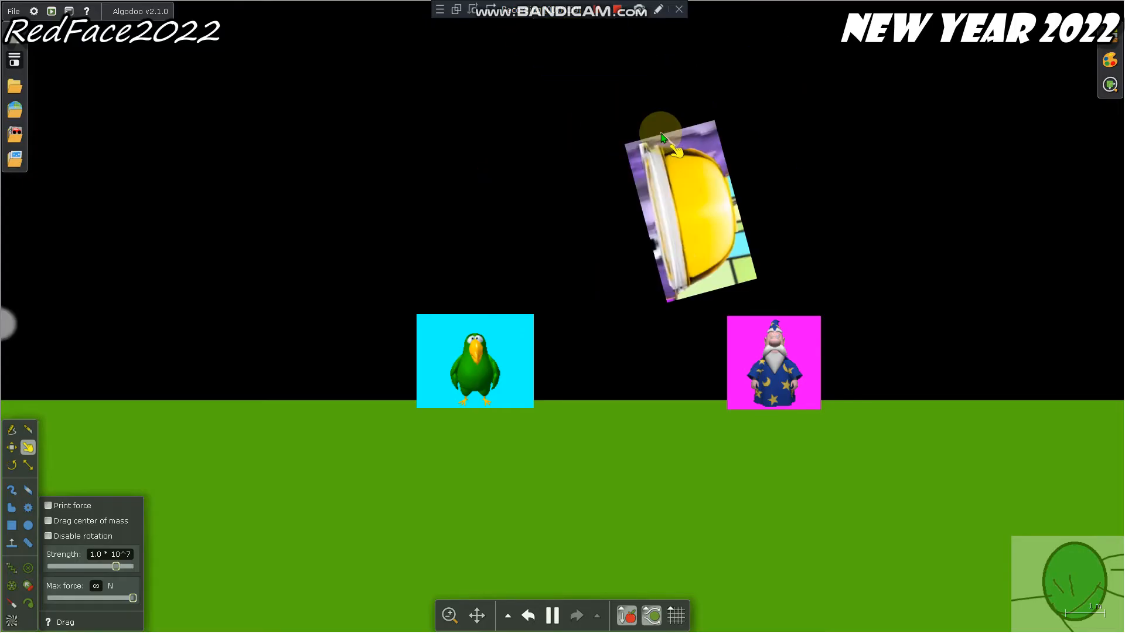
- Carry the soup bowl across the scene and bring it up close to Peedy
left_click_drag(659, 143, 628, 359)
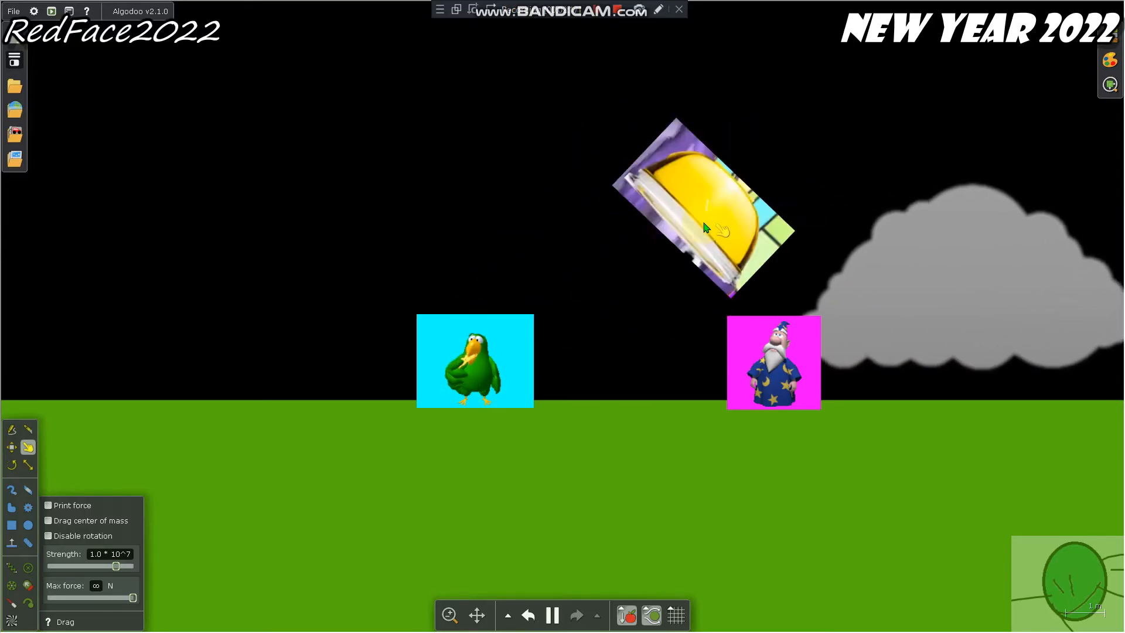
left_click_drag(703, 215, 524, 308)
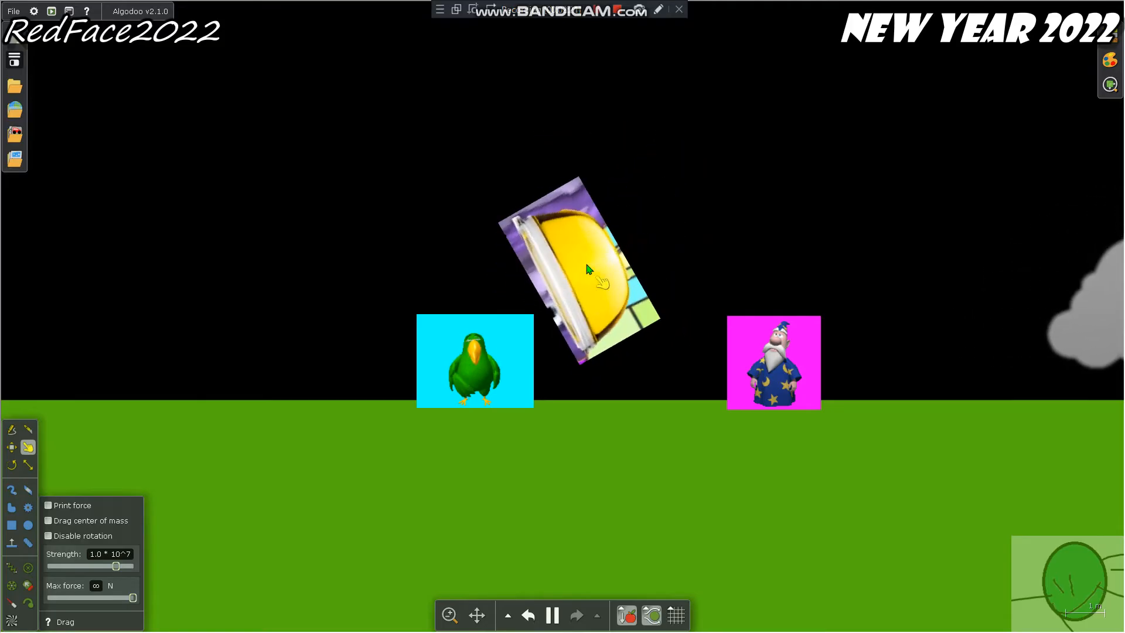
left_click_drag(588, 270, 728, 212)
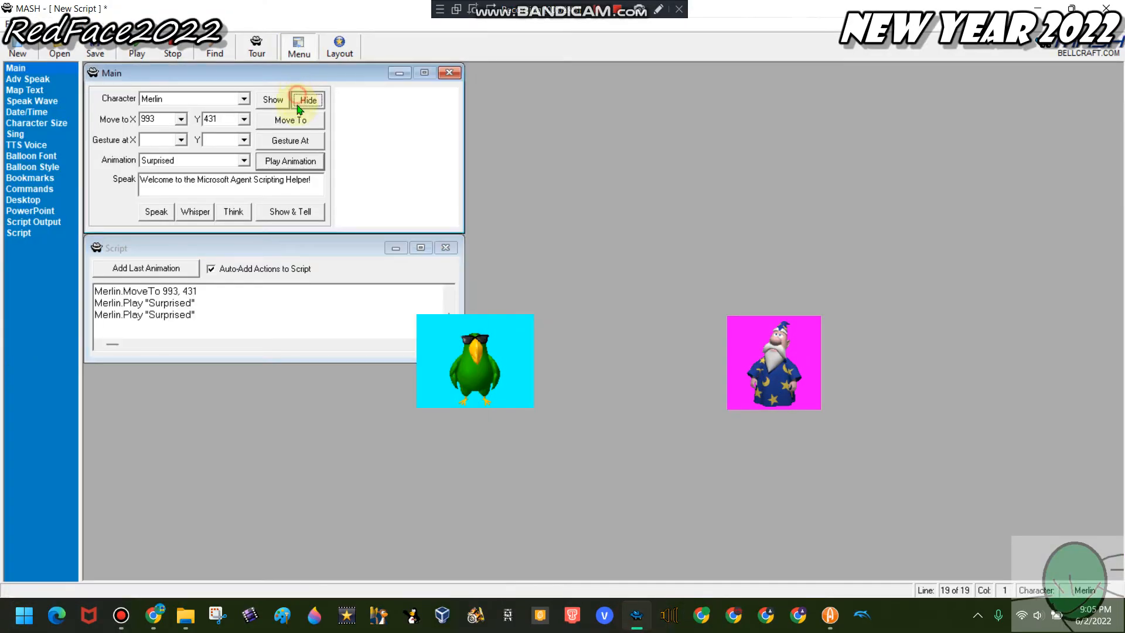
- Hide Merlin from the stage, glance at the Algodoo scene, and return to the scripting helper
left_click(307, 100)
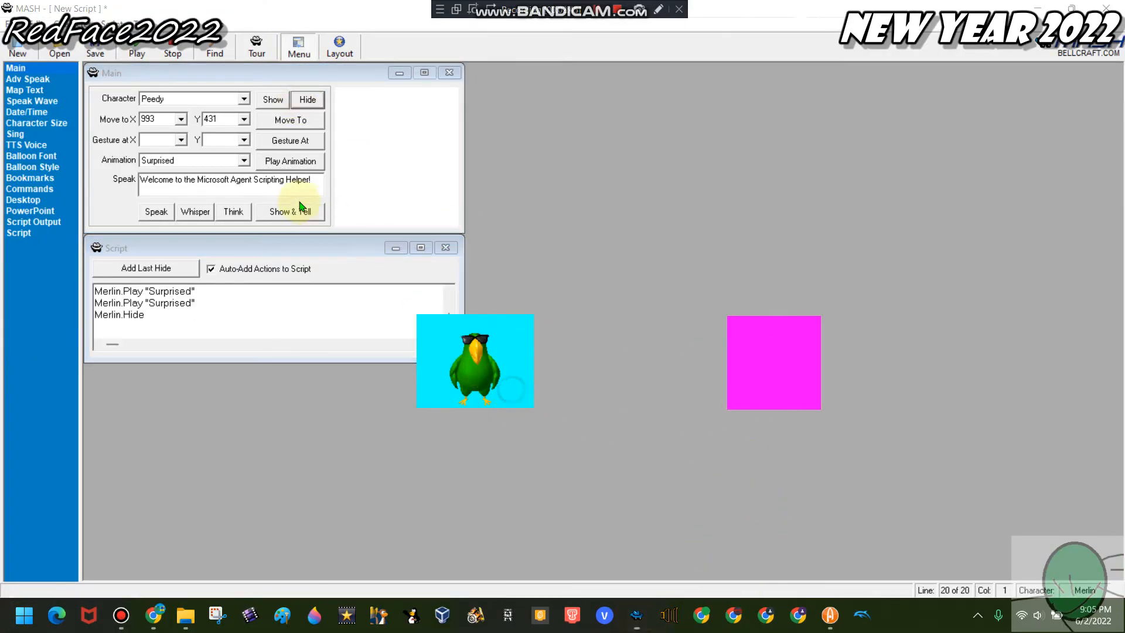
left_click(156, 211)
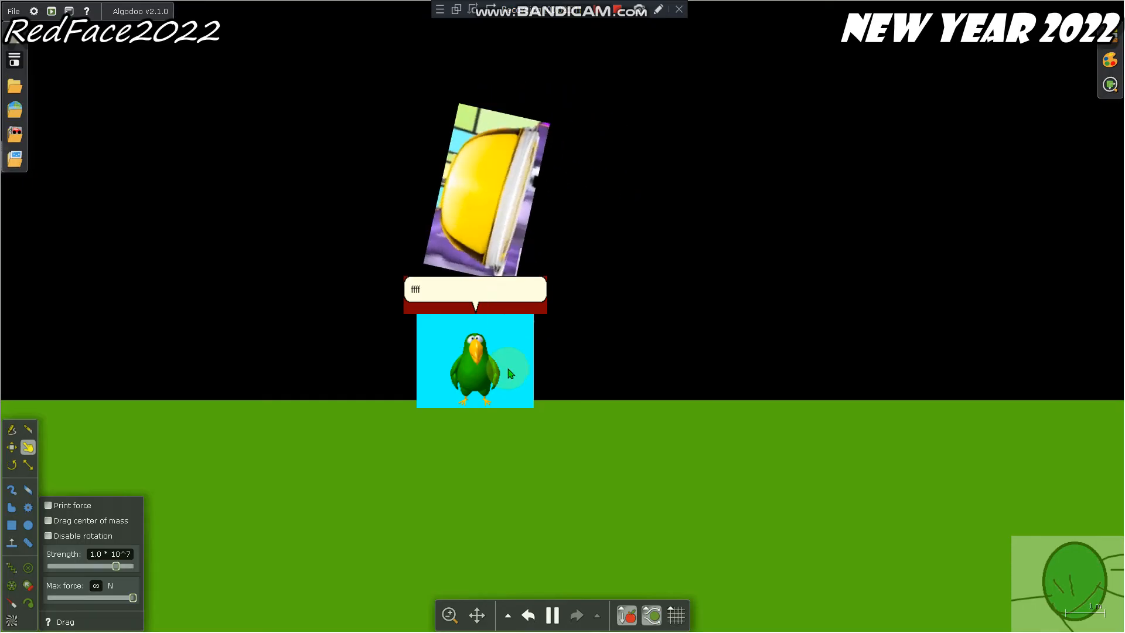
left_click(22, 615)
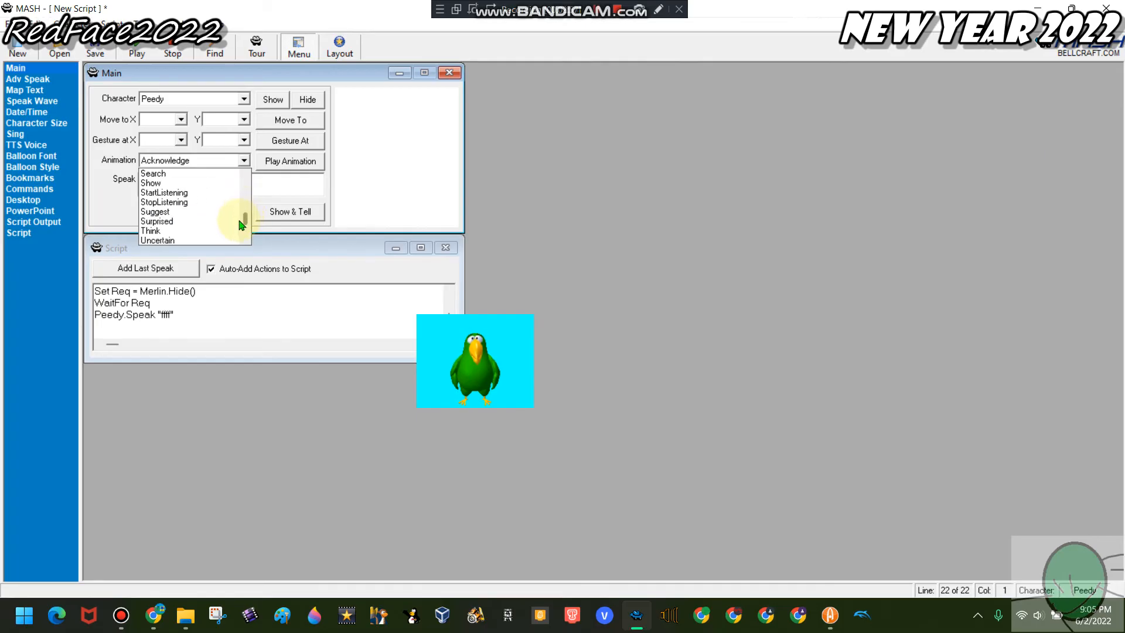
- Have Peedy play the Surprised animation twice
left_click(155, 221)
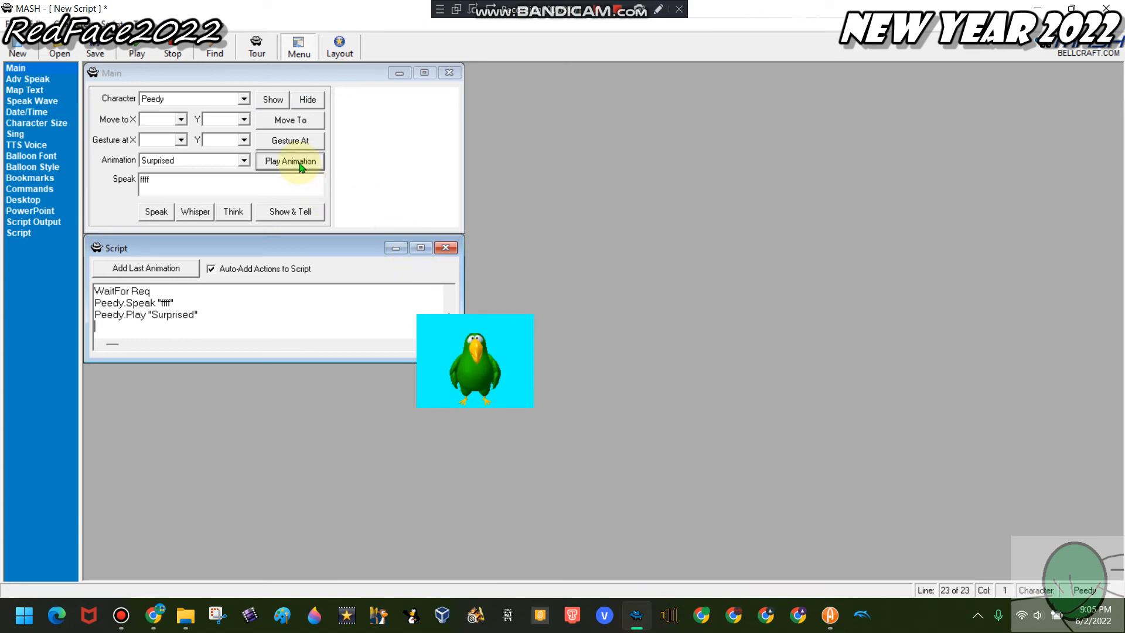
left_click(289, 160)
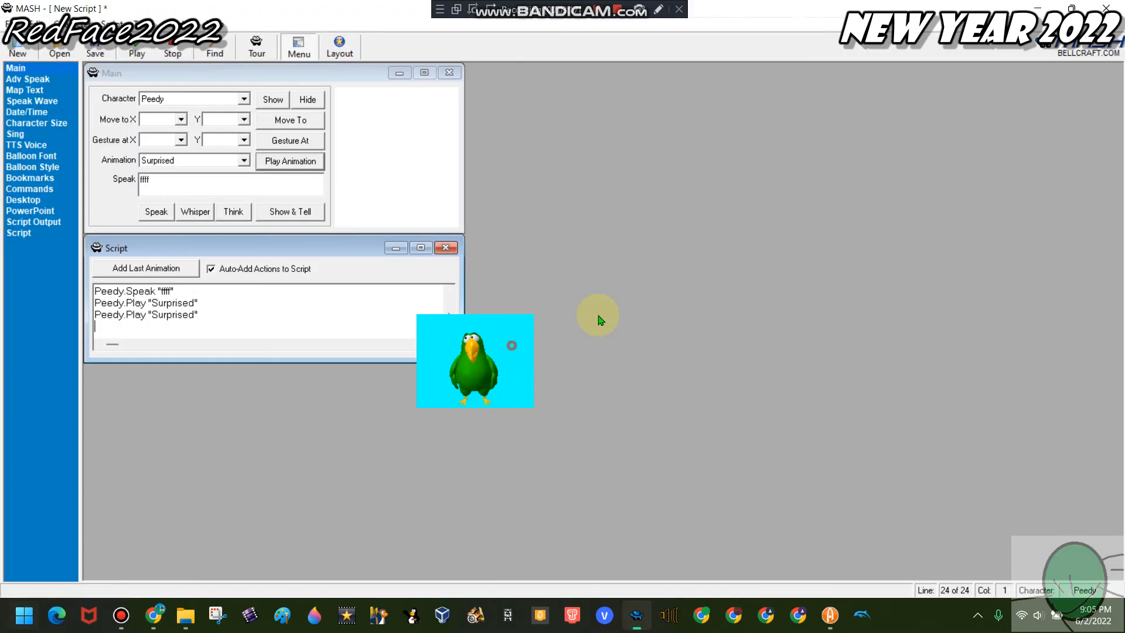
- Move Peedy to 599, 377 then 623, 409 and hide him from the stage
left_click(289, 120)
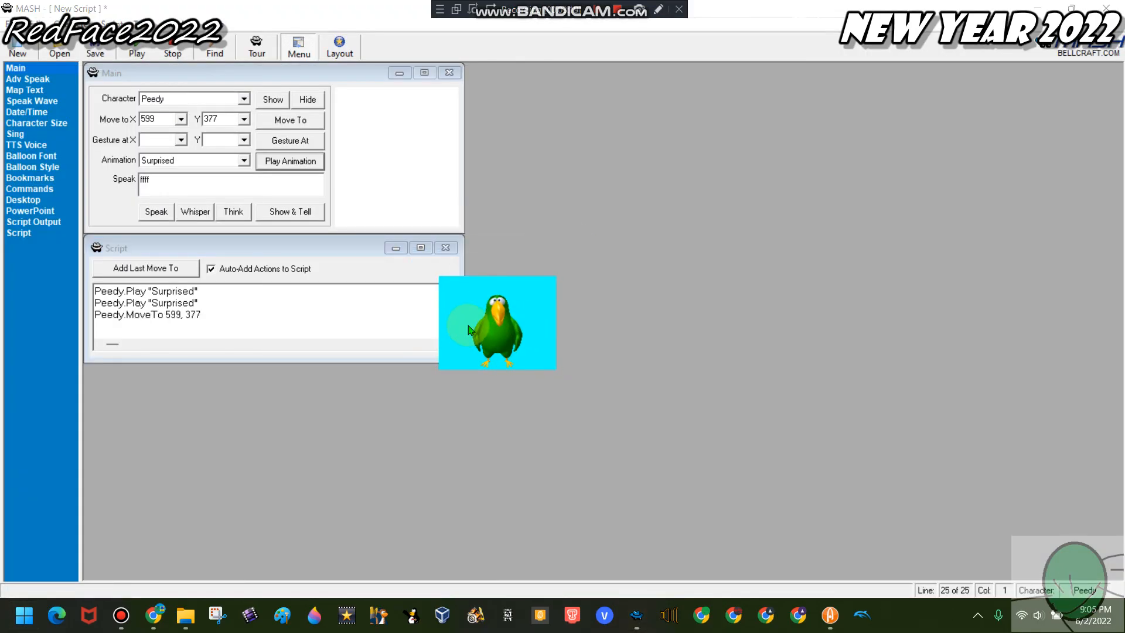
left_click(290, 119)
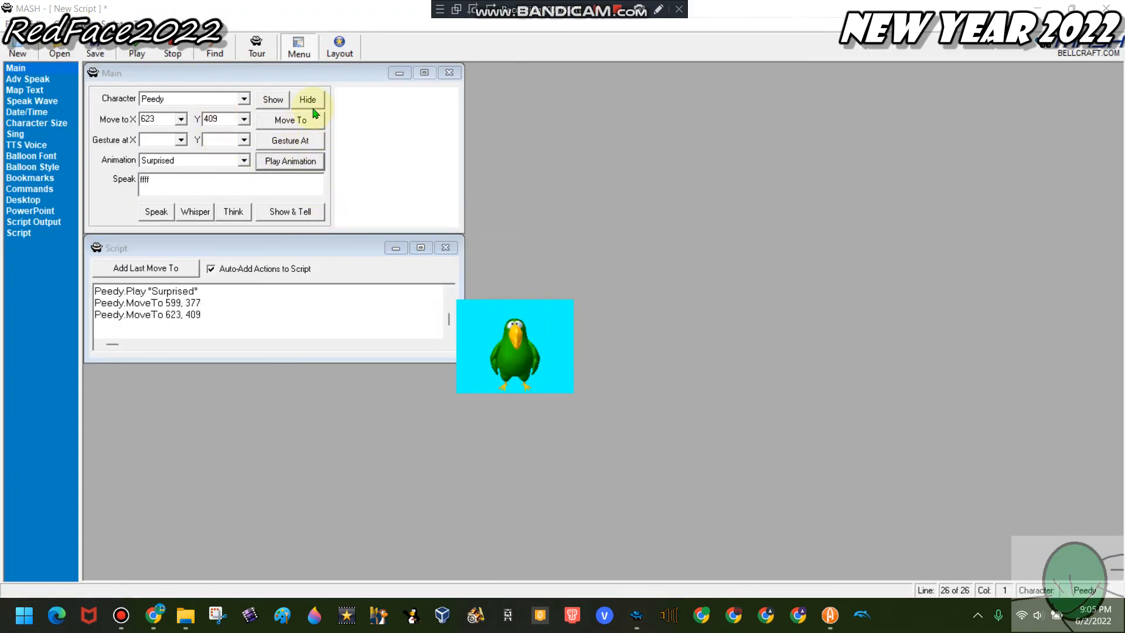
left_click(308, 98)
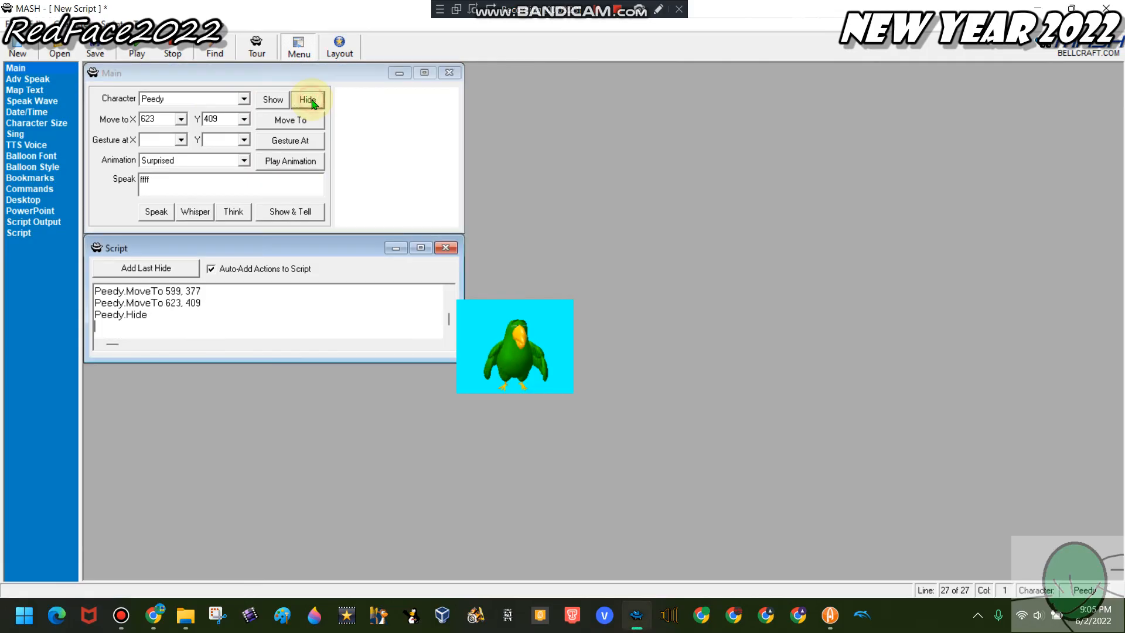
left_click(308, 98)
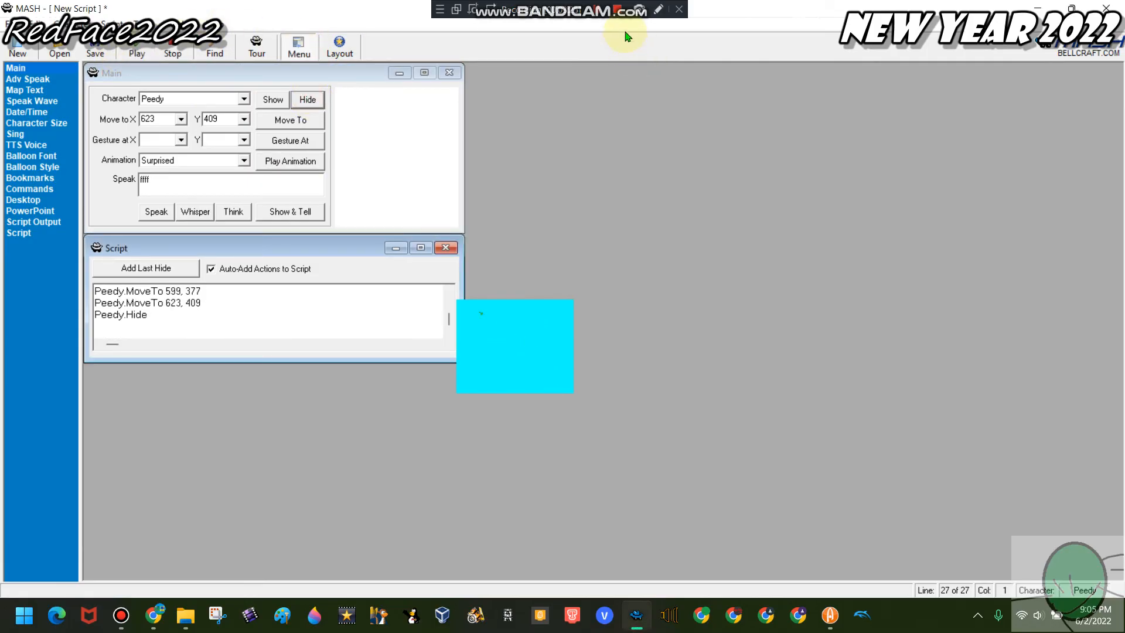